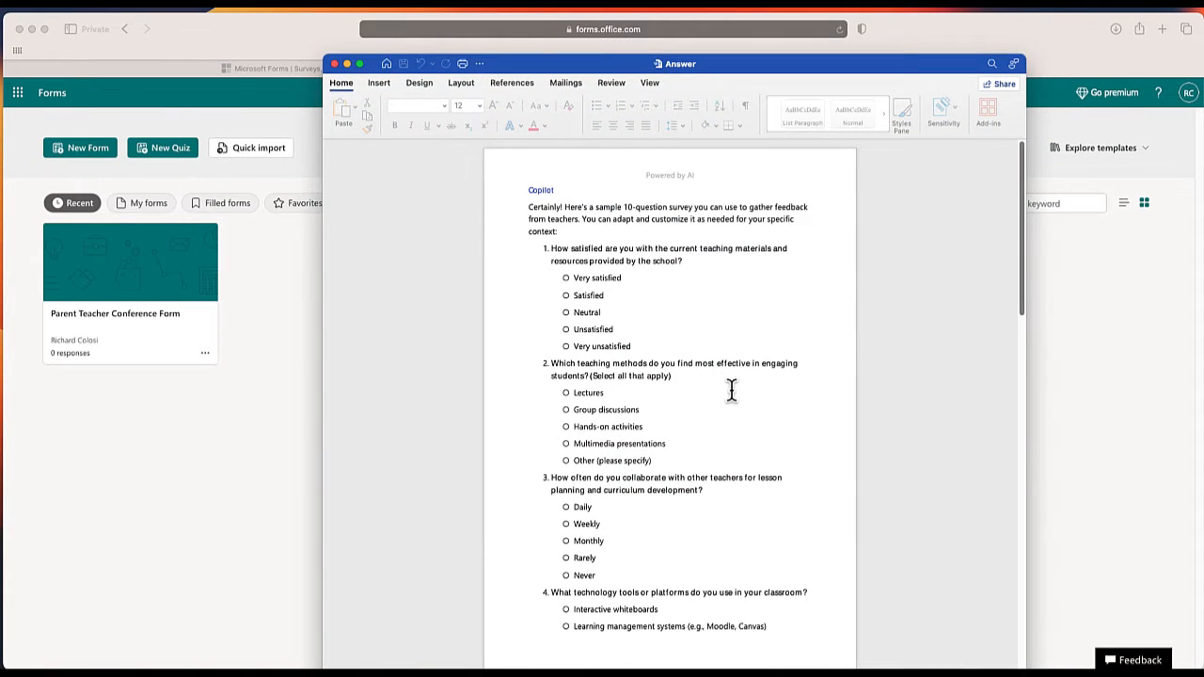
Add a choice question: 'How satisfied are you with the current teaching materials and resources…'
scroll(down, 3)
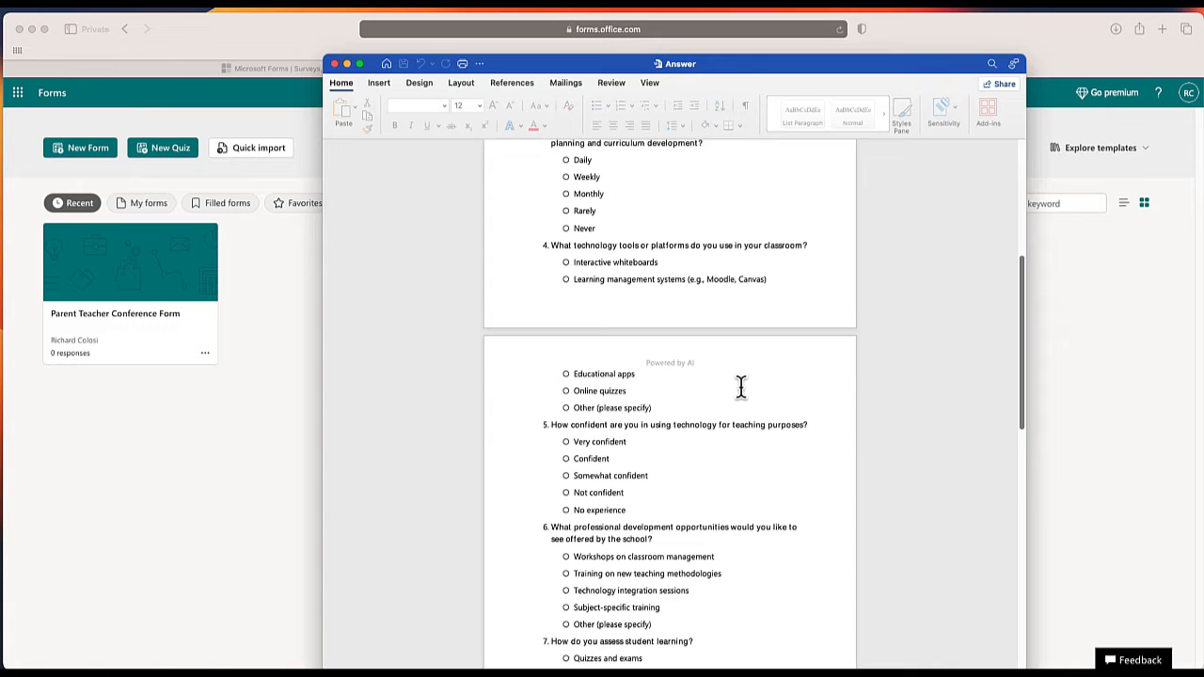
scroll(down, 3)
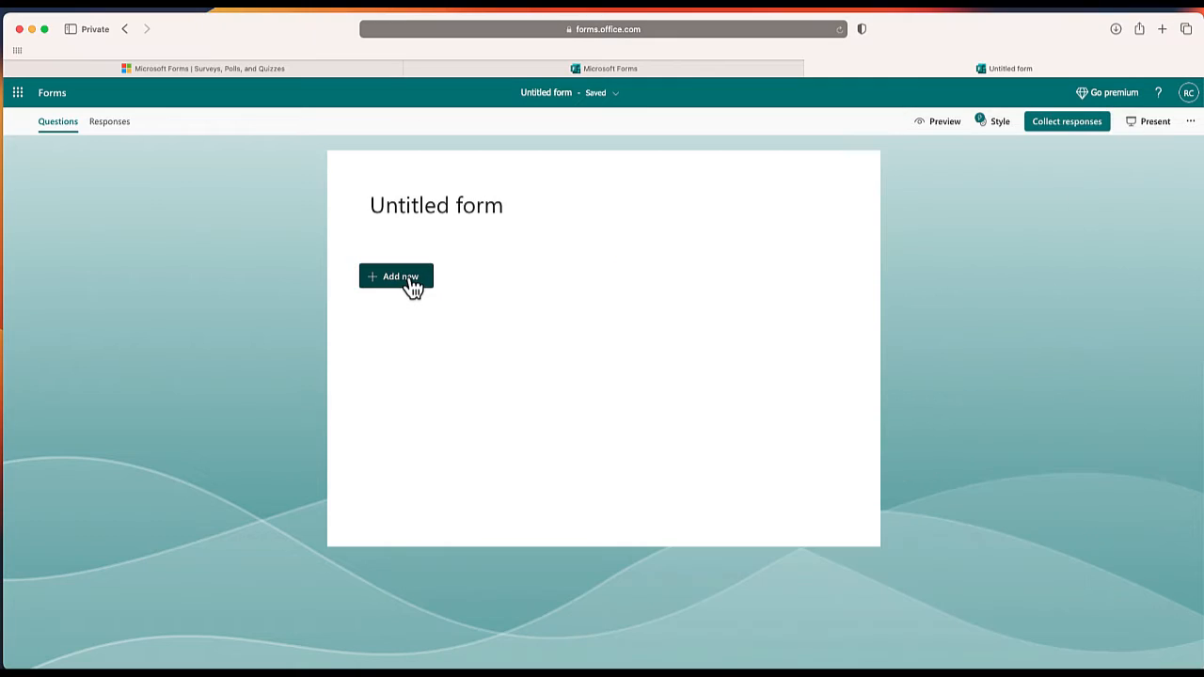
click(396, 276)
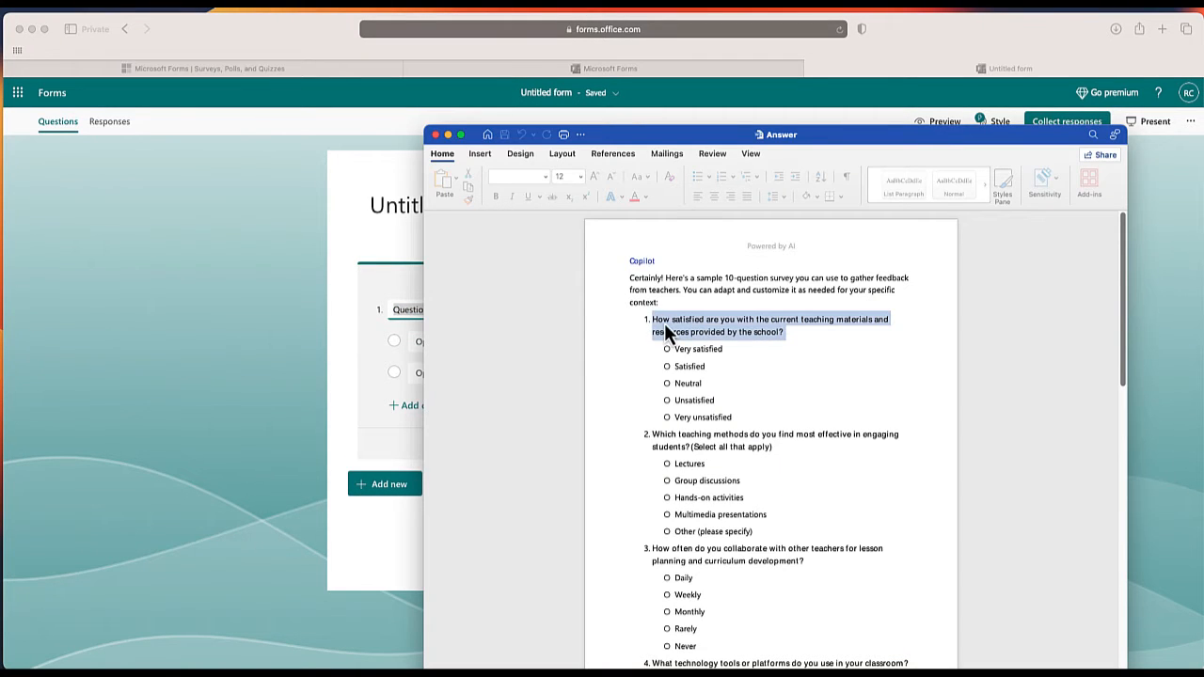
mouse_move(728, 348)
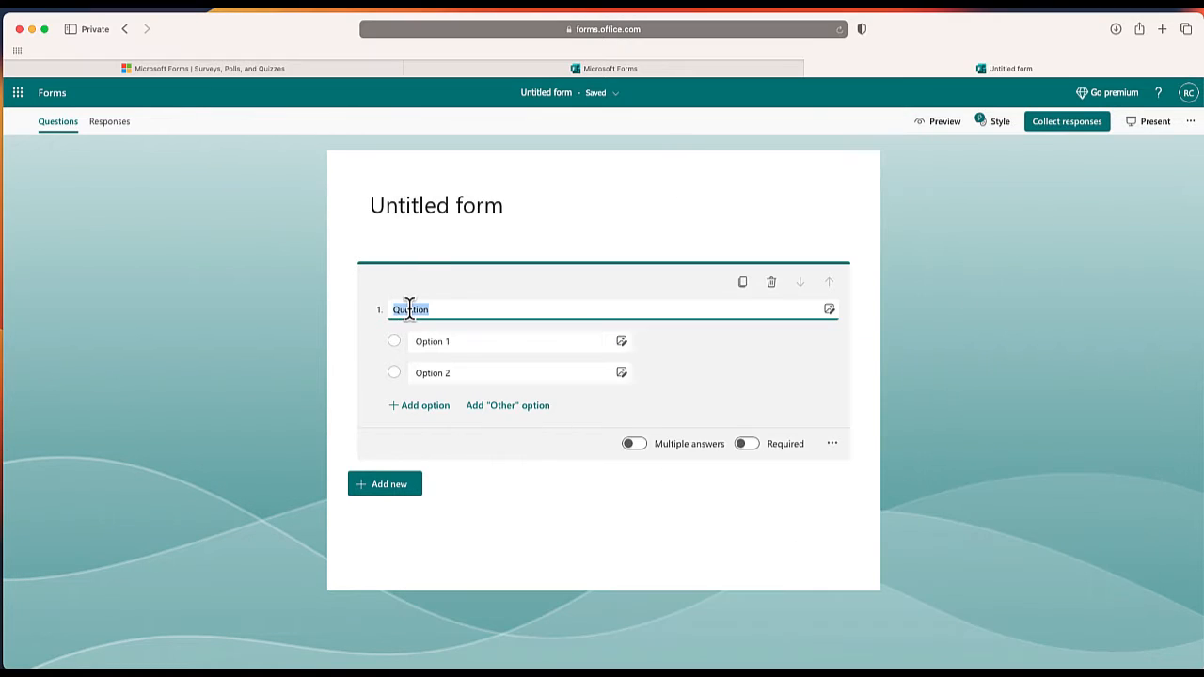
text(How satisfied are you with the current teaching materials and resources provided by the school?)
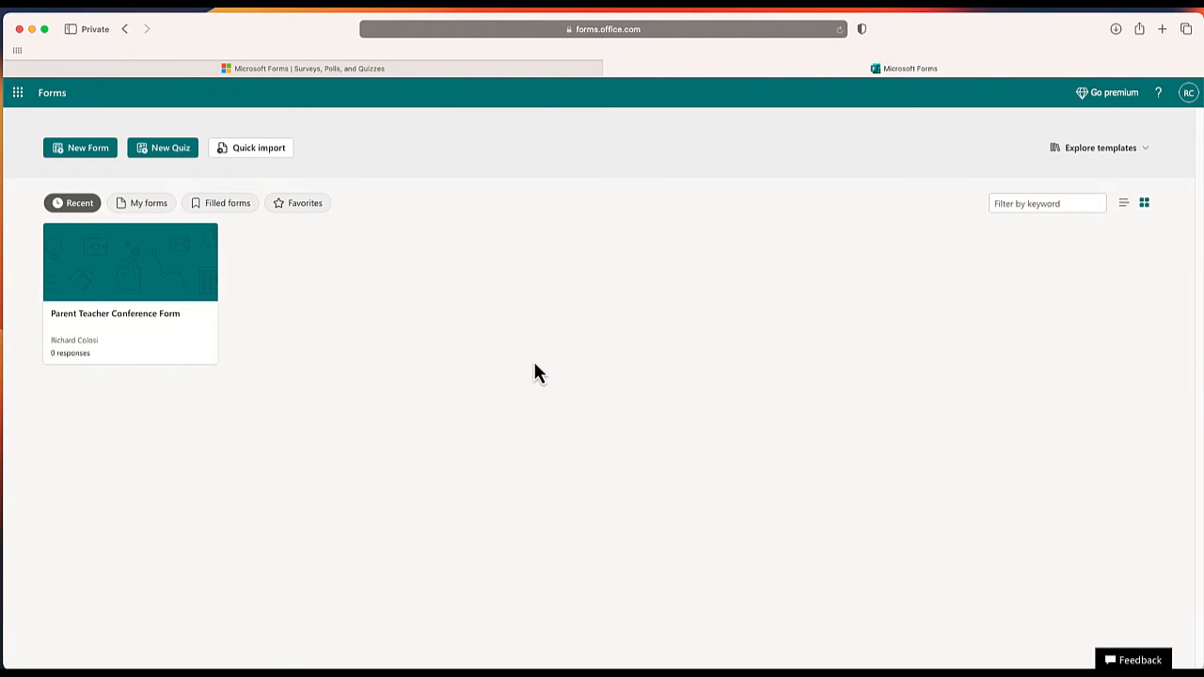
mouse_move(173, 203)
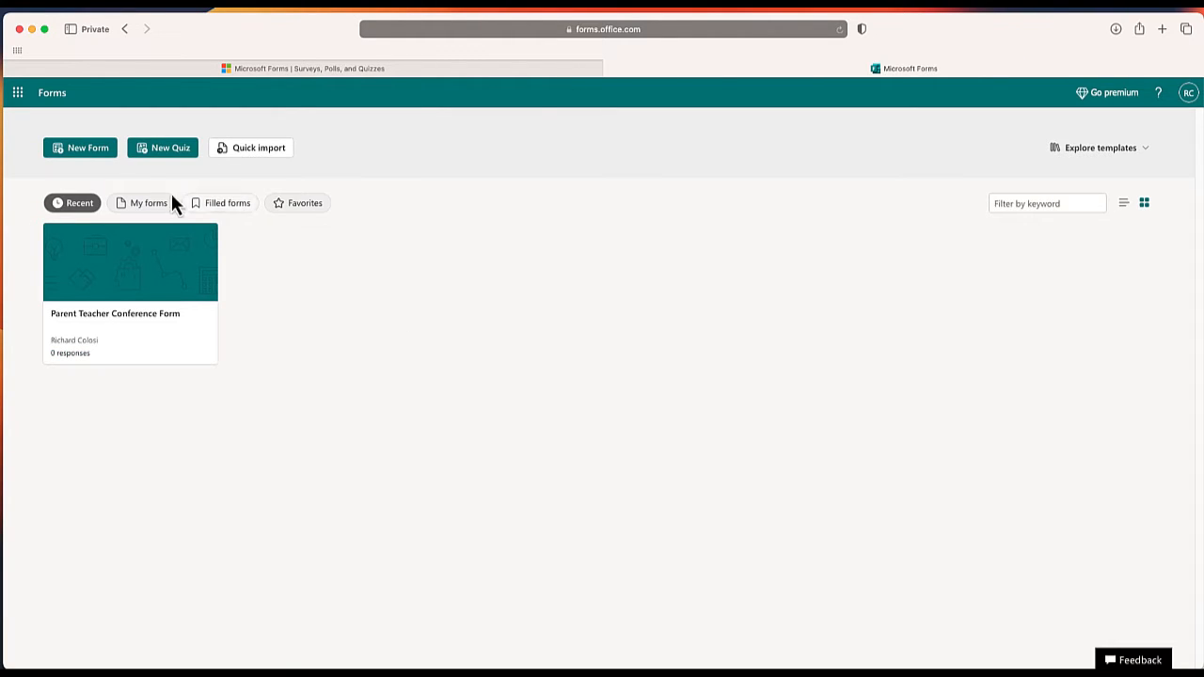
mouse_move(197, 178)
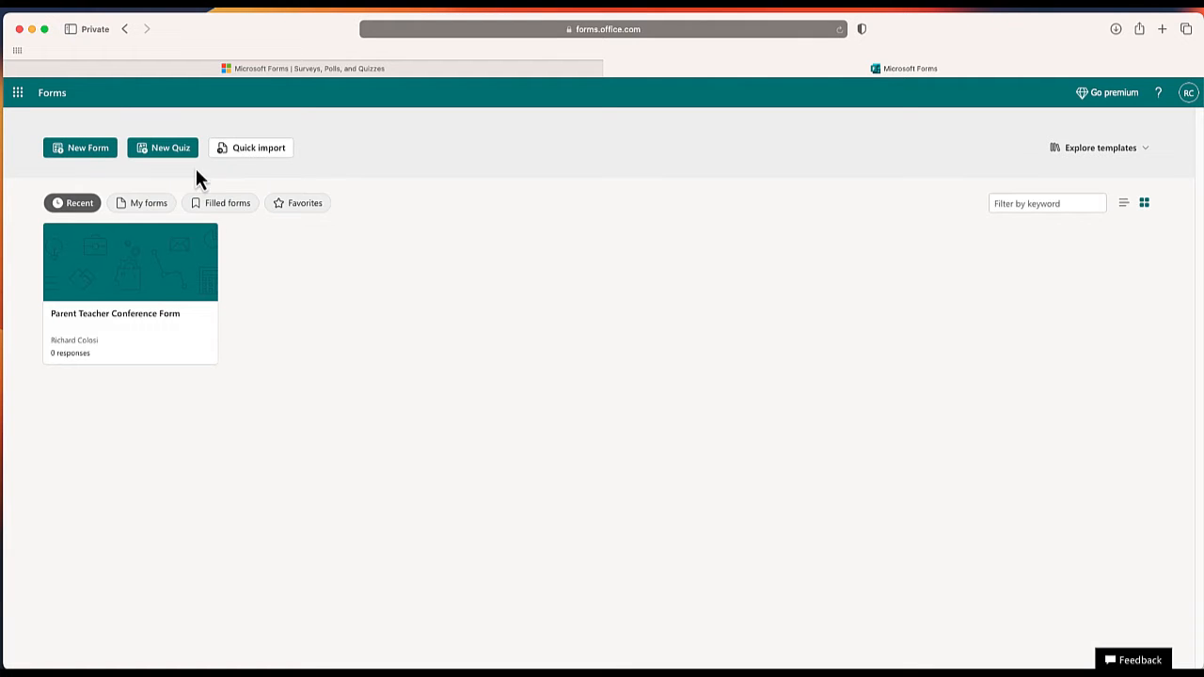
mouse_move(268, 157)
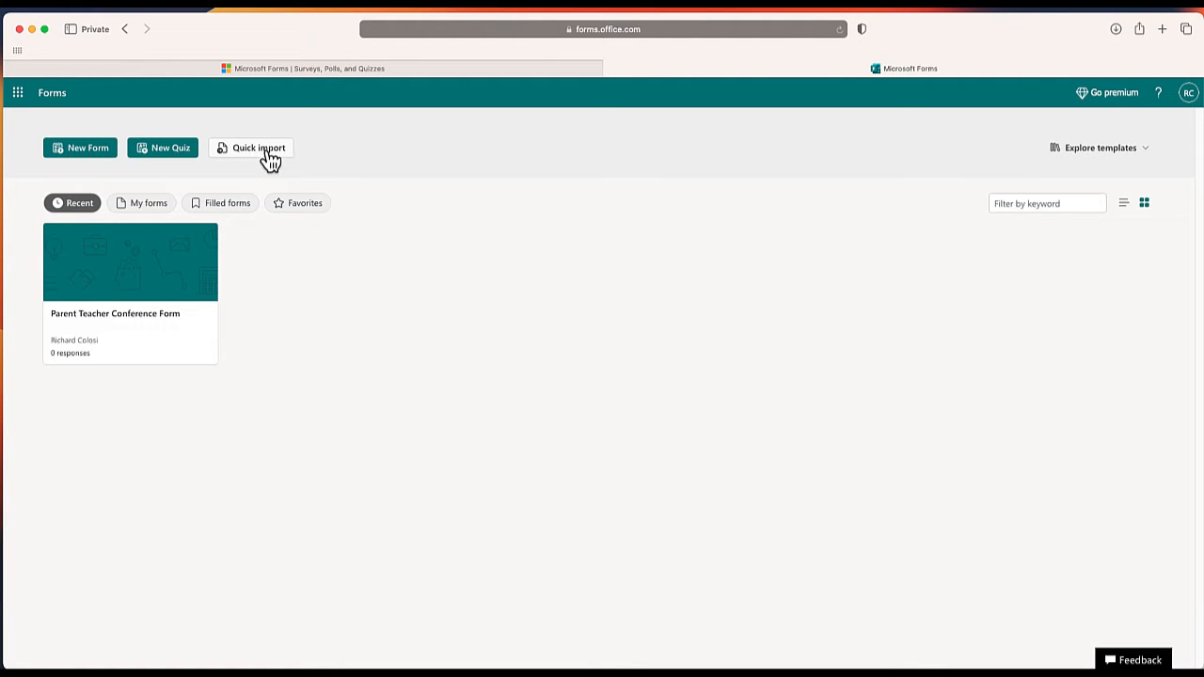
Open Quick import to create a form from a Word or PDF file
click(258, 148)
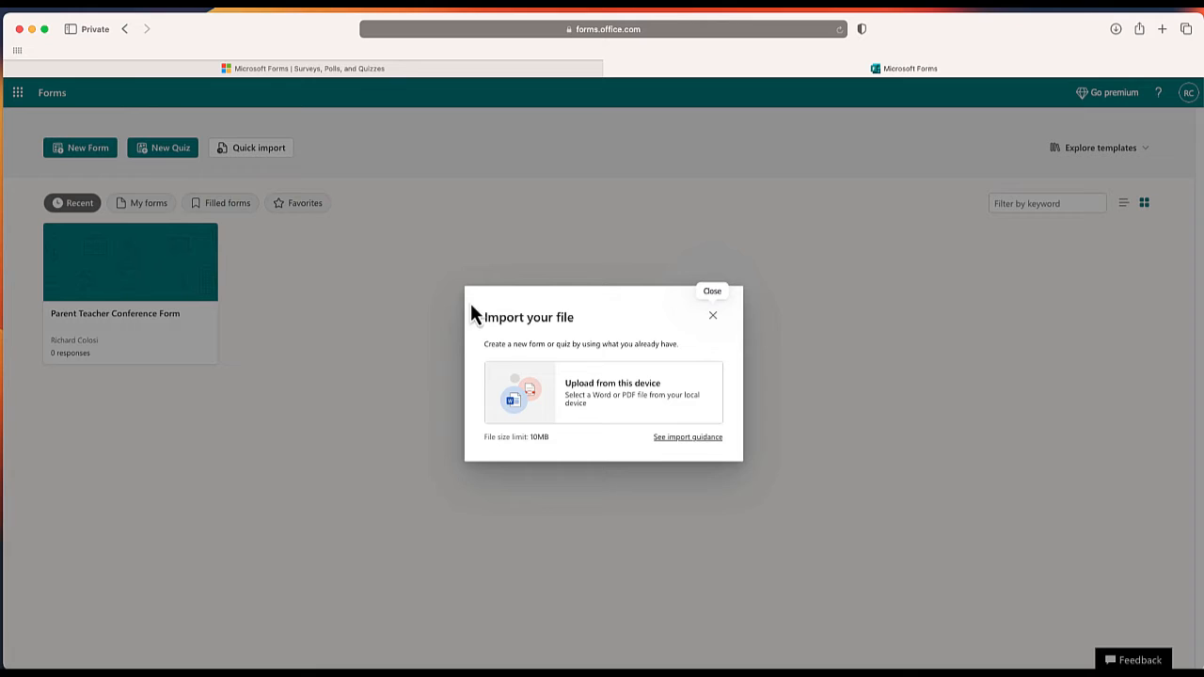
mouse_move(544, 341)
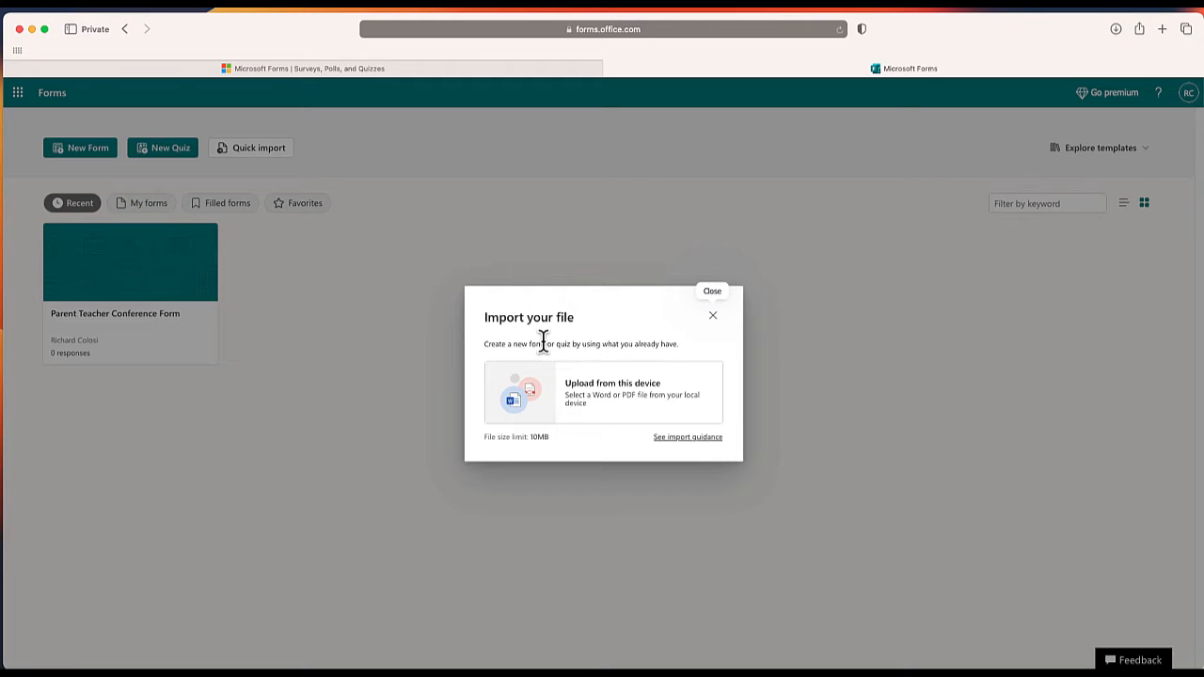
mouse_move(598, 407)
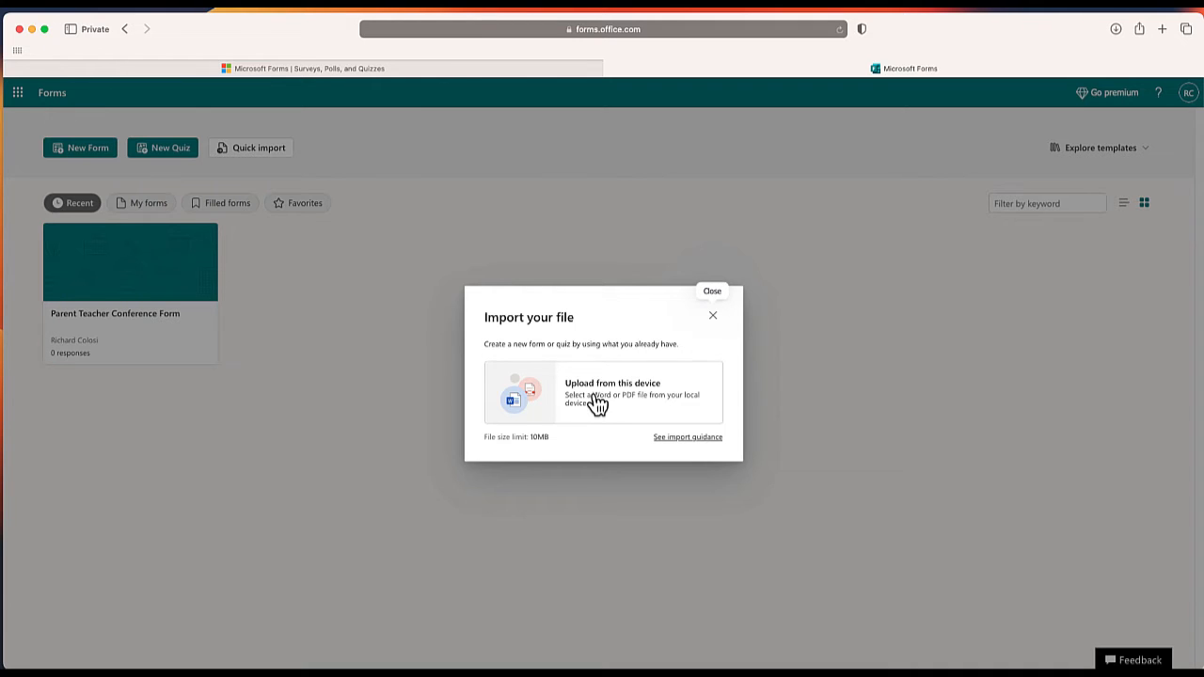
Upload the Word survey from this device and import it as a form, not a quiz
click(609, 392)
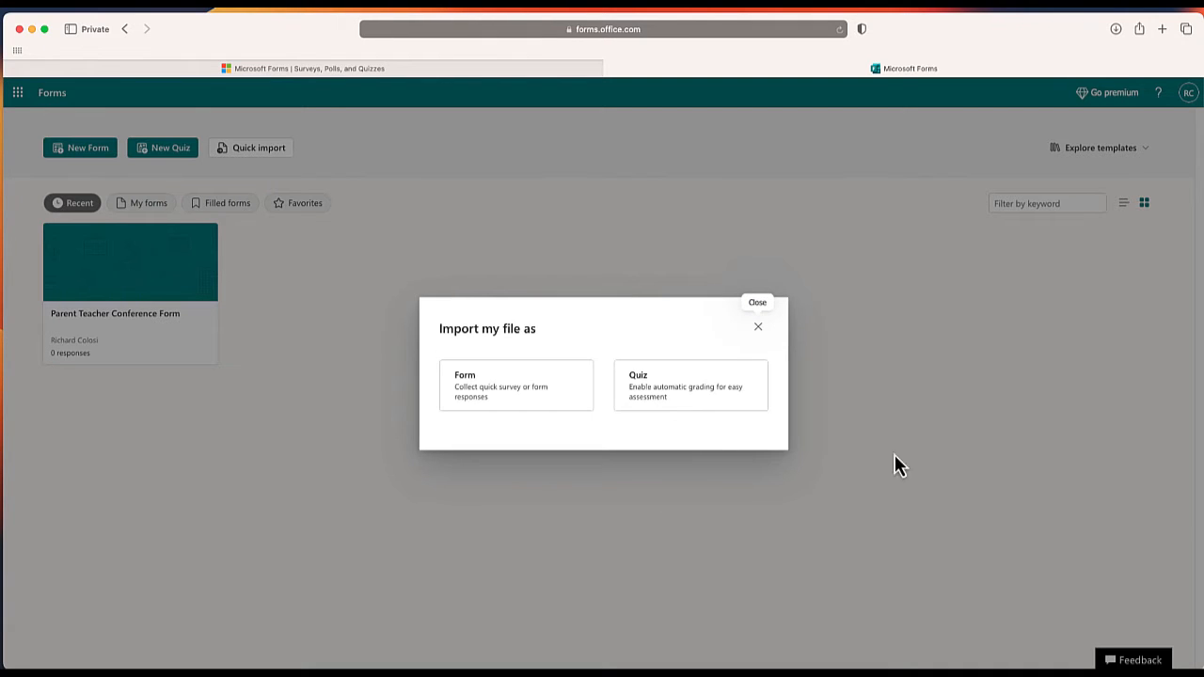
mouse_move(525, 397)
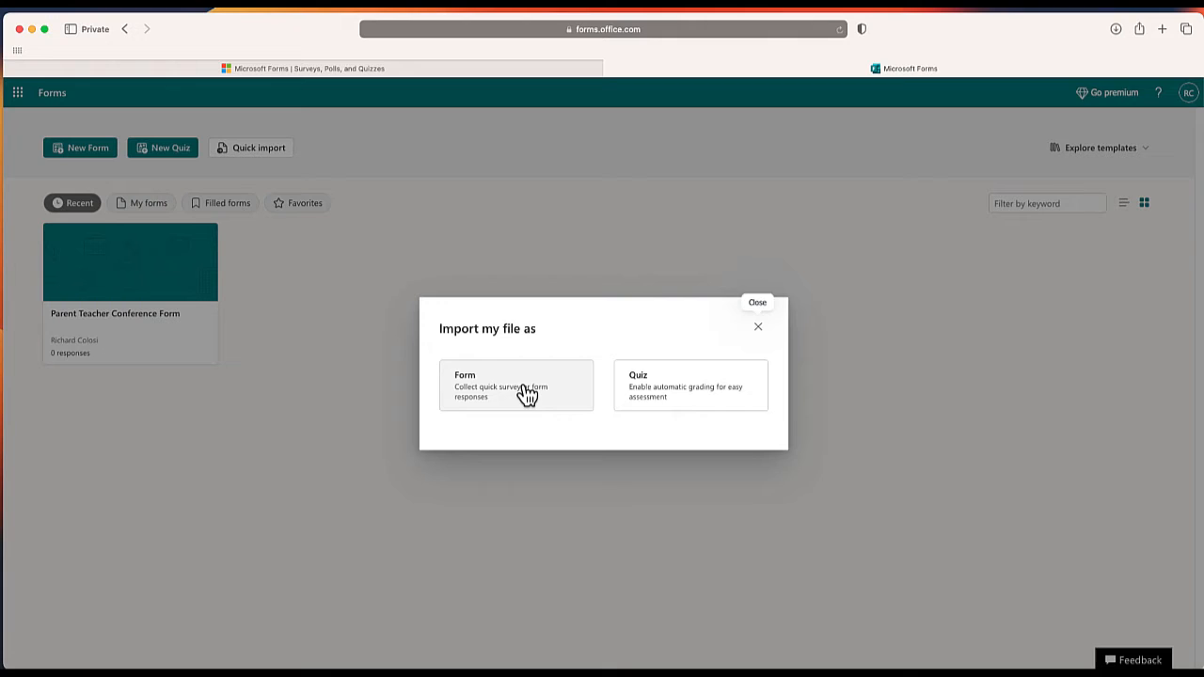
mouse_move(670, 394)
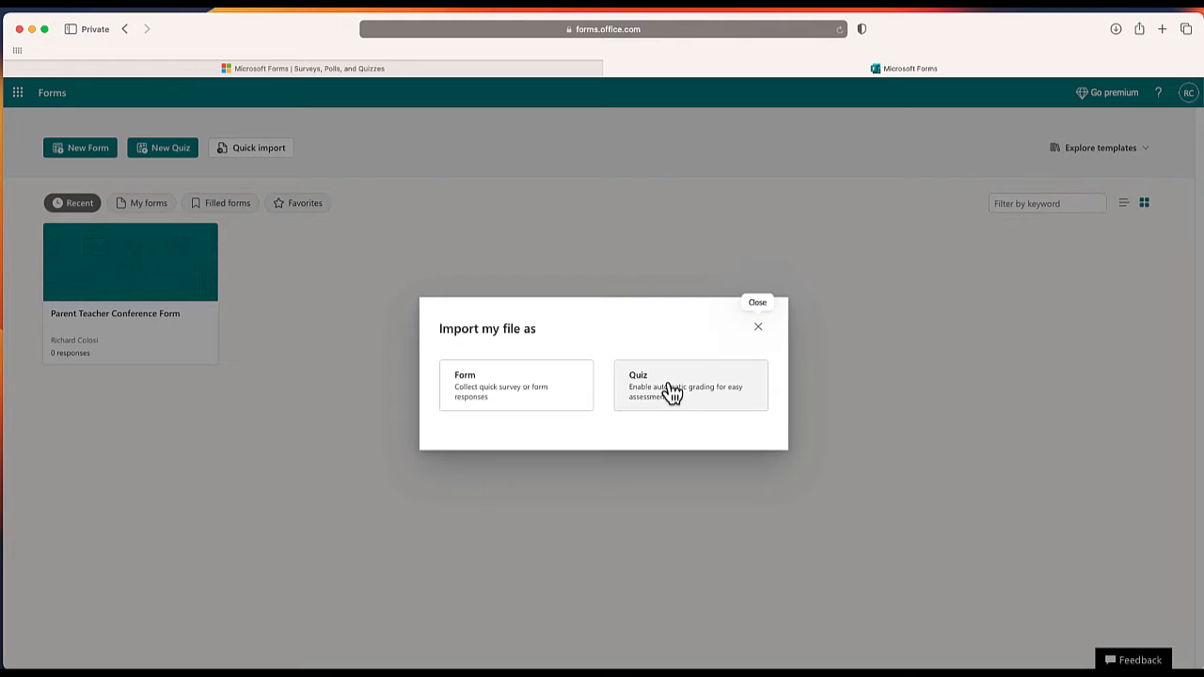
mouse_move(550, 389)
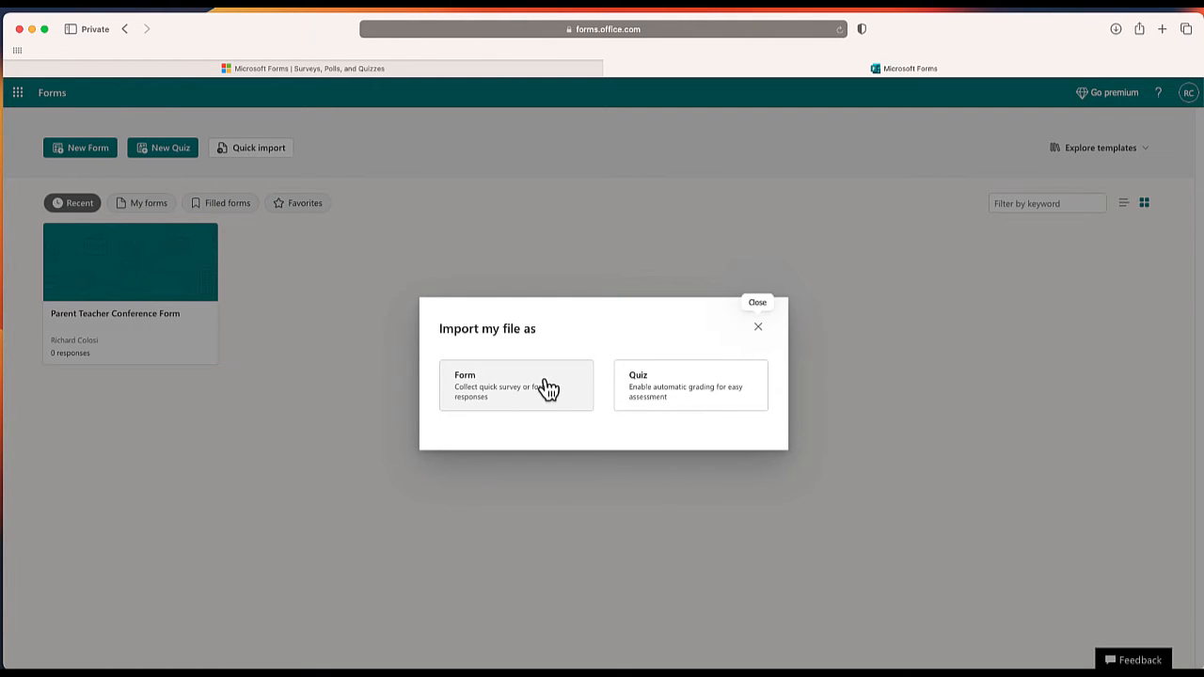
click(515, 384)
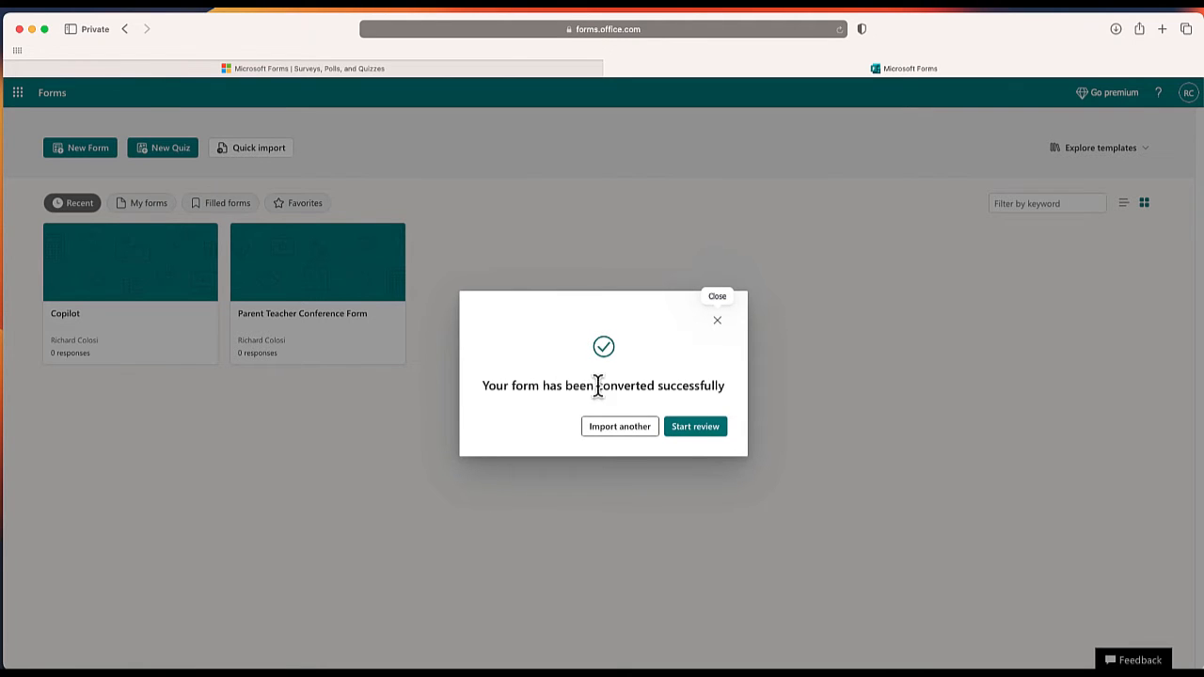
click(695, 426)
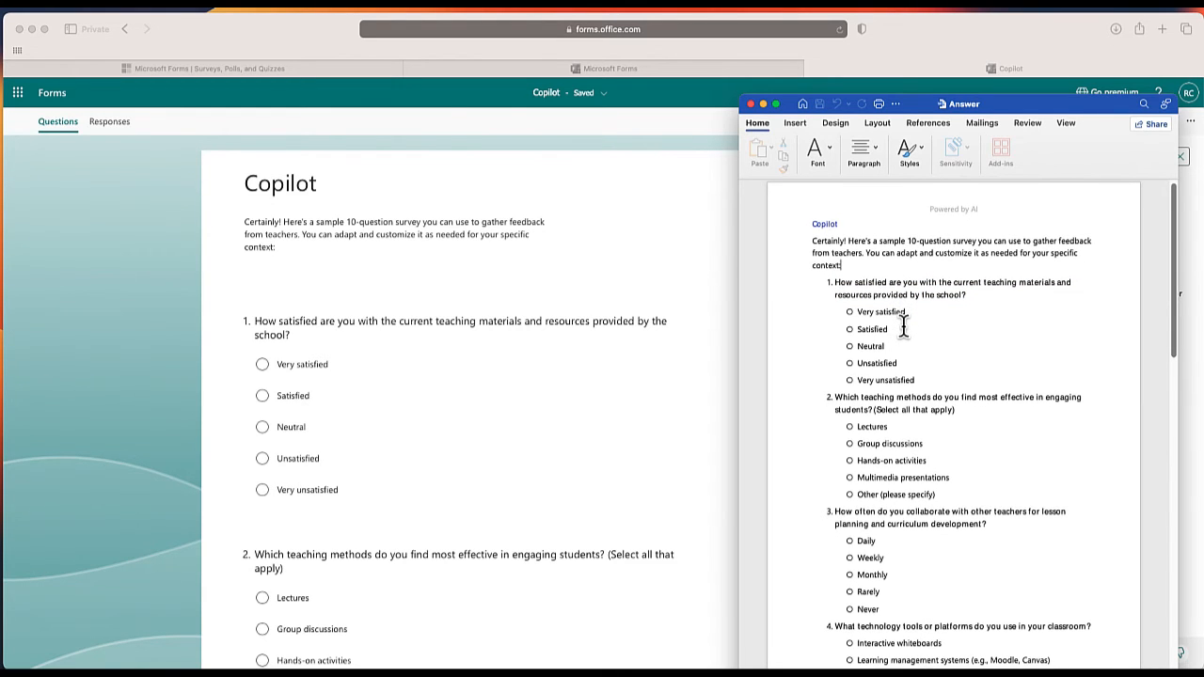
mouse_move(581, 429)
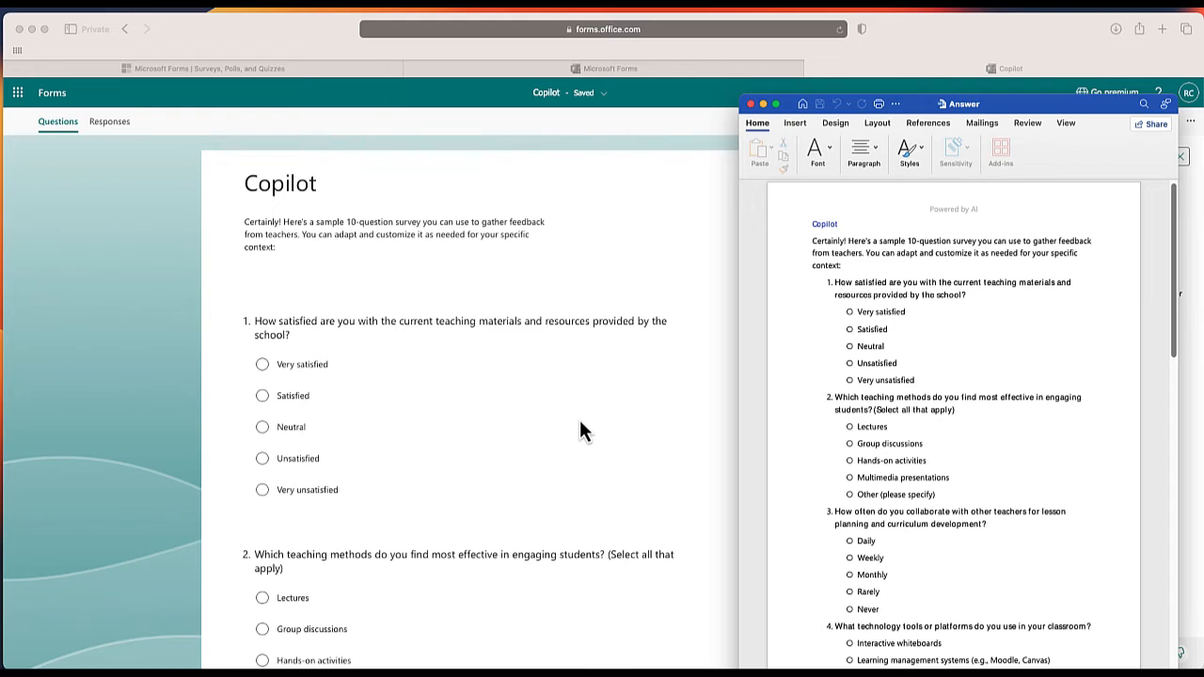
scroll(down, 3)
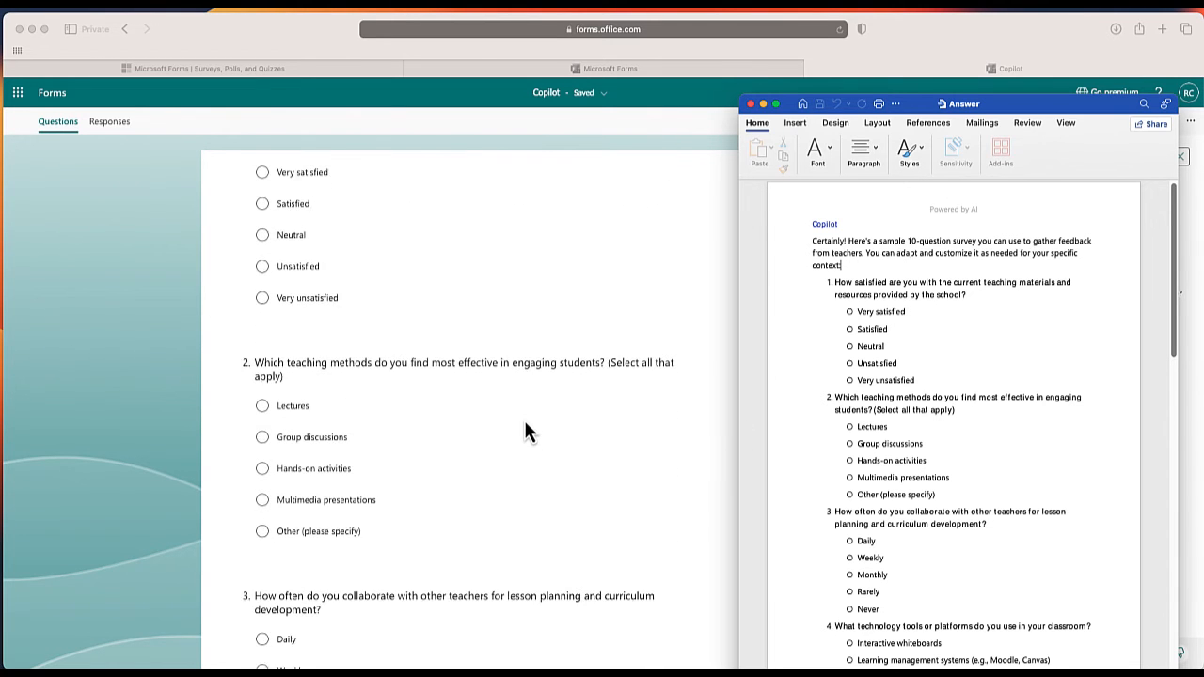
scroll(down, 3)
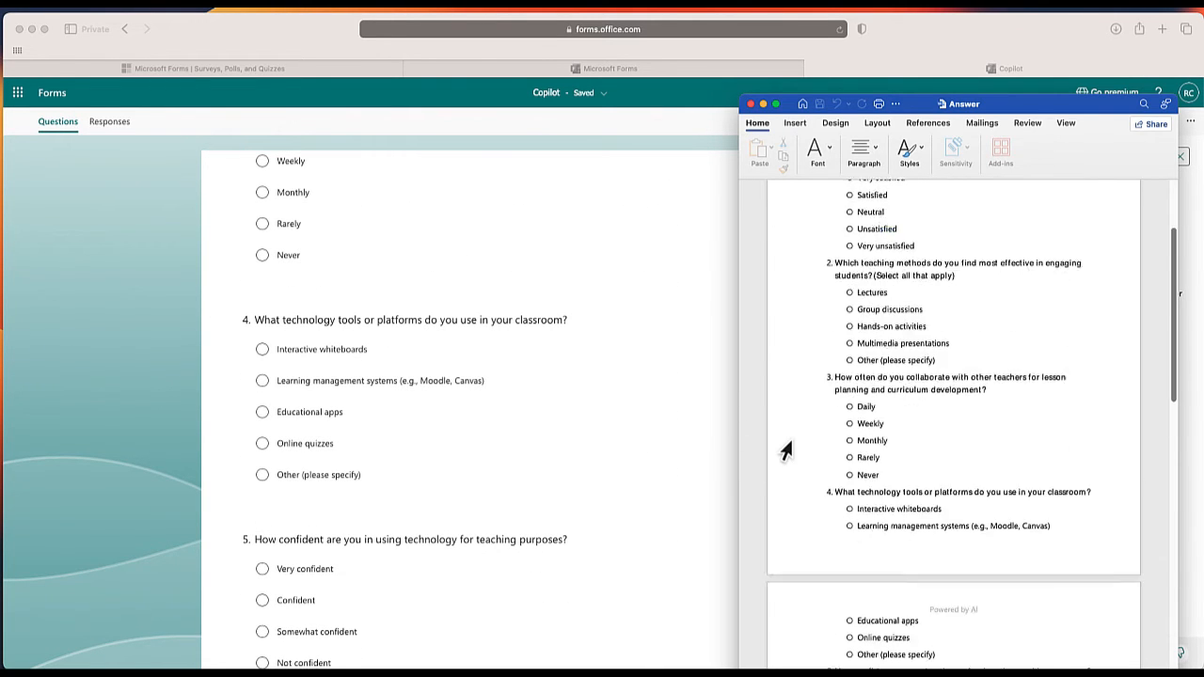
scroll(down, 3)
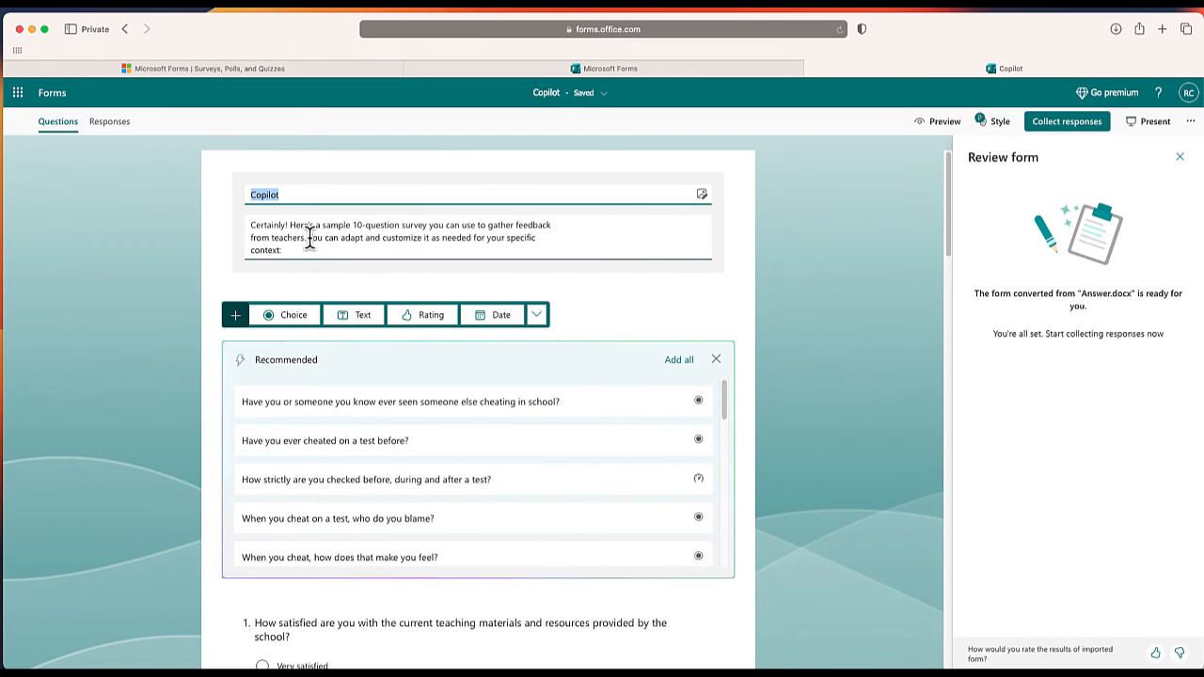
mouse_move(334, 414)
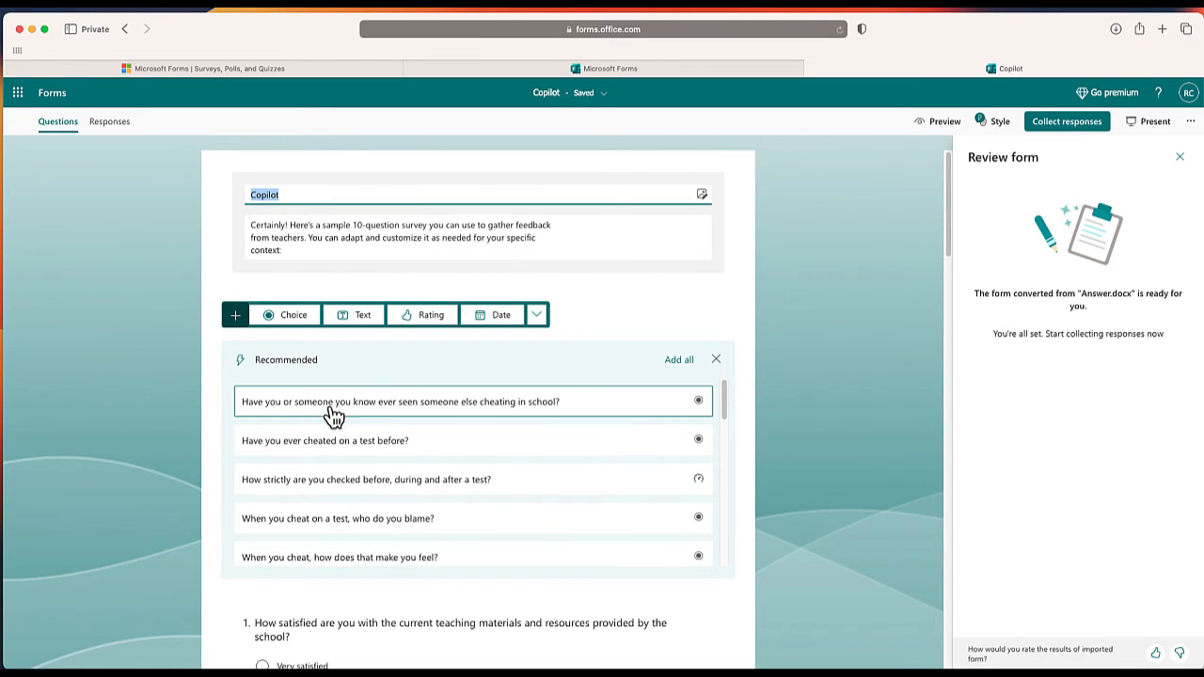
scroll(down, 3)
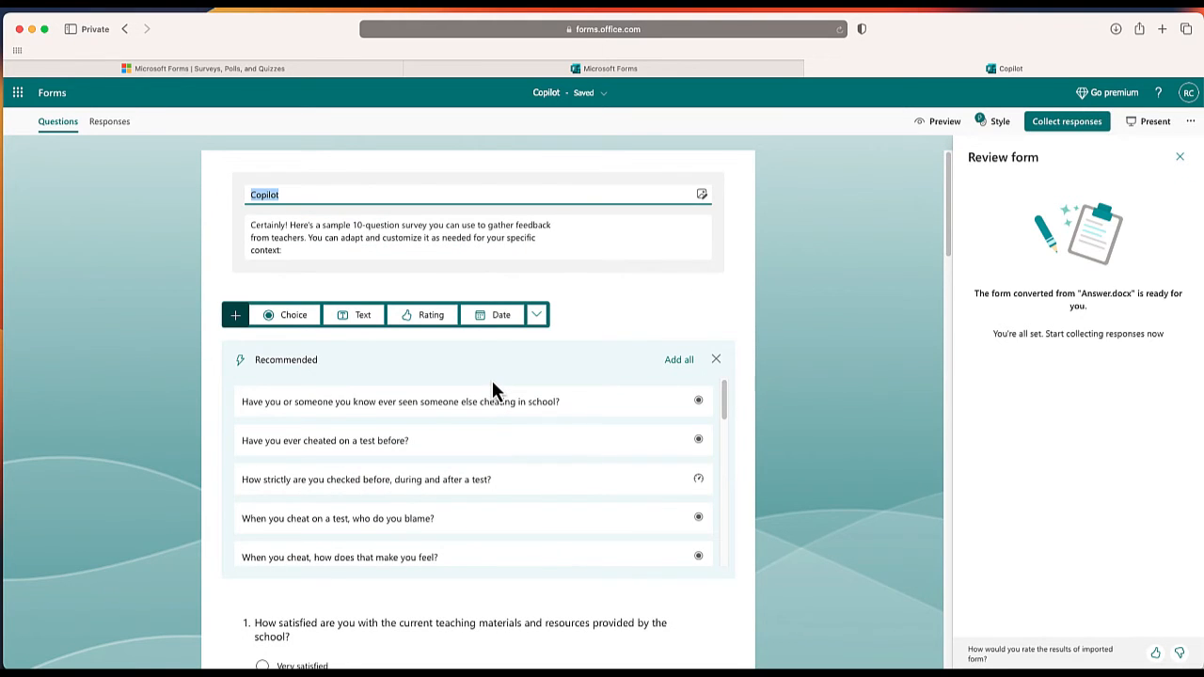
mouse_move(1072, 135)
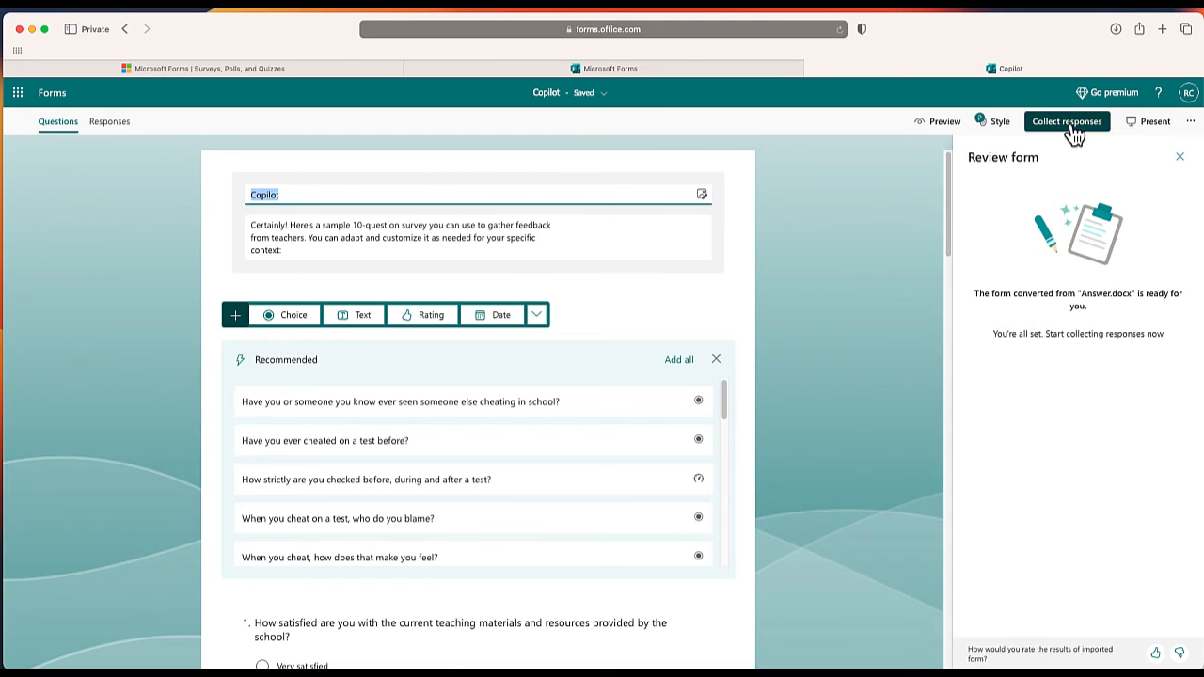
Copy a shortened share link for the Copilot form and view its two responses
click(1067, 121)
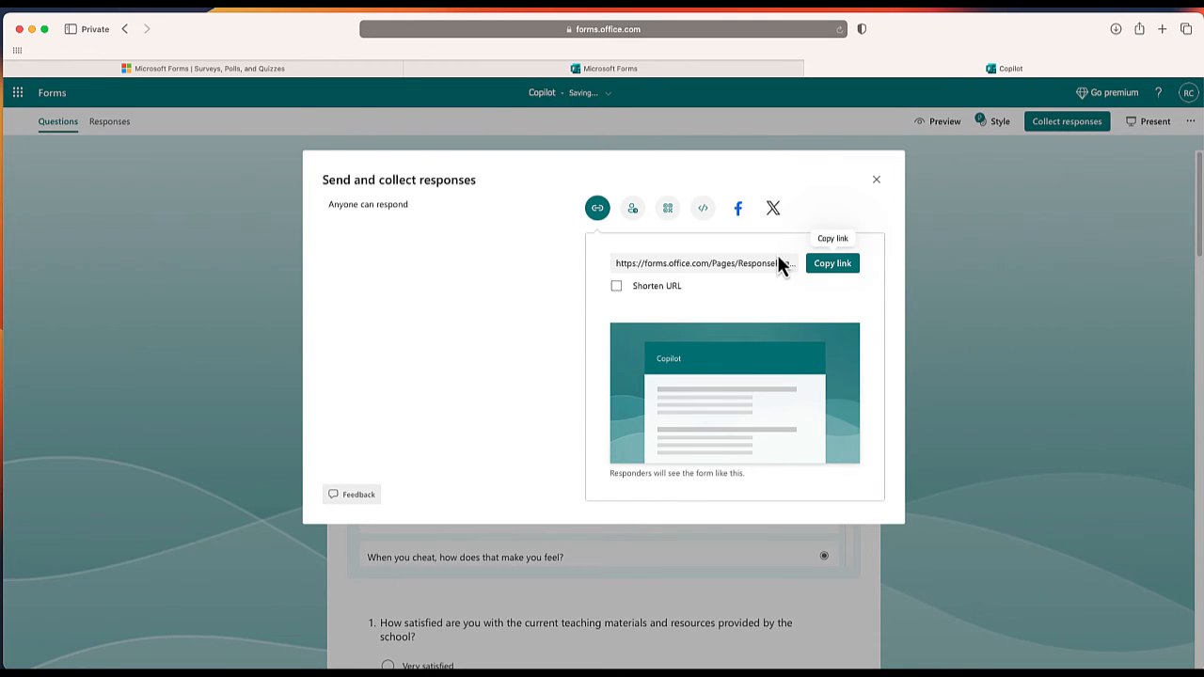
click(616, 286)
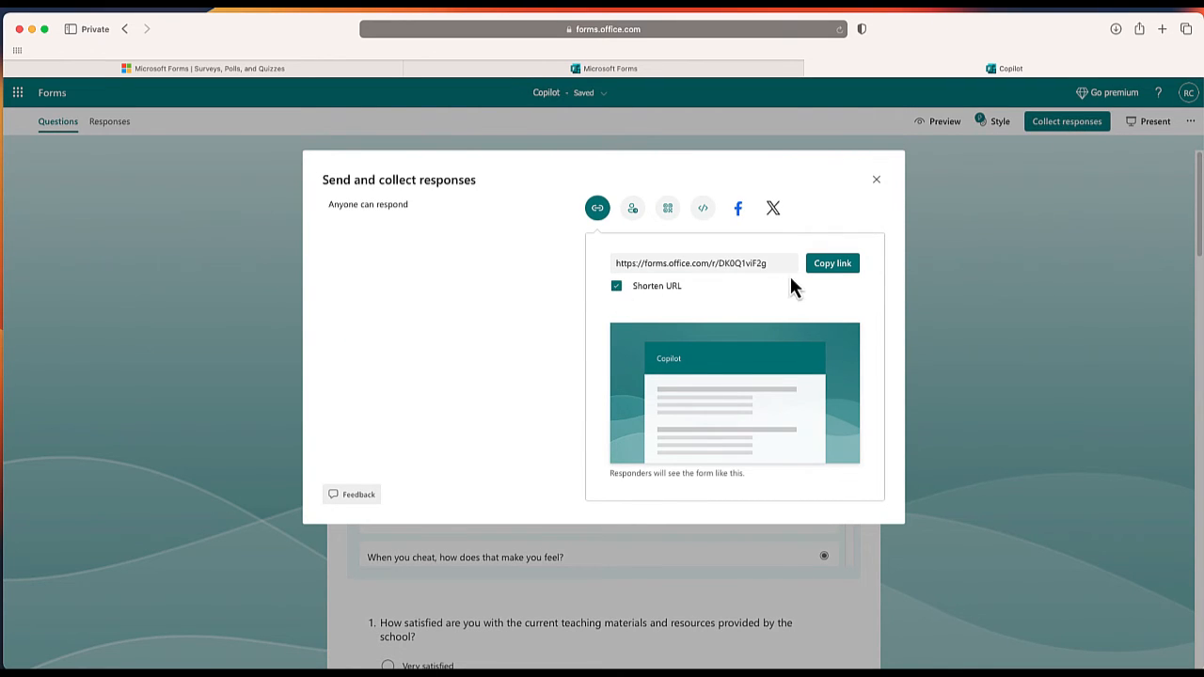
click(832, 263)
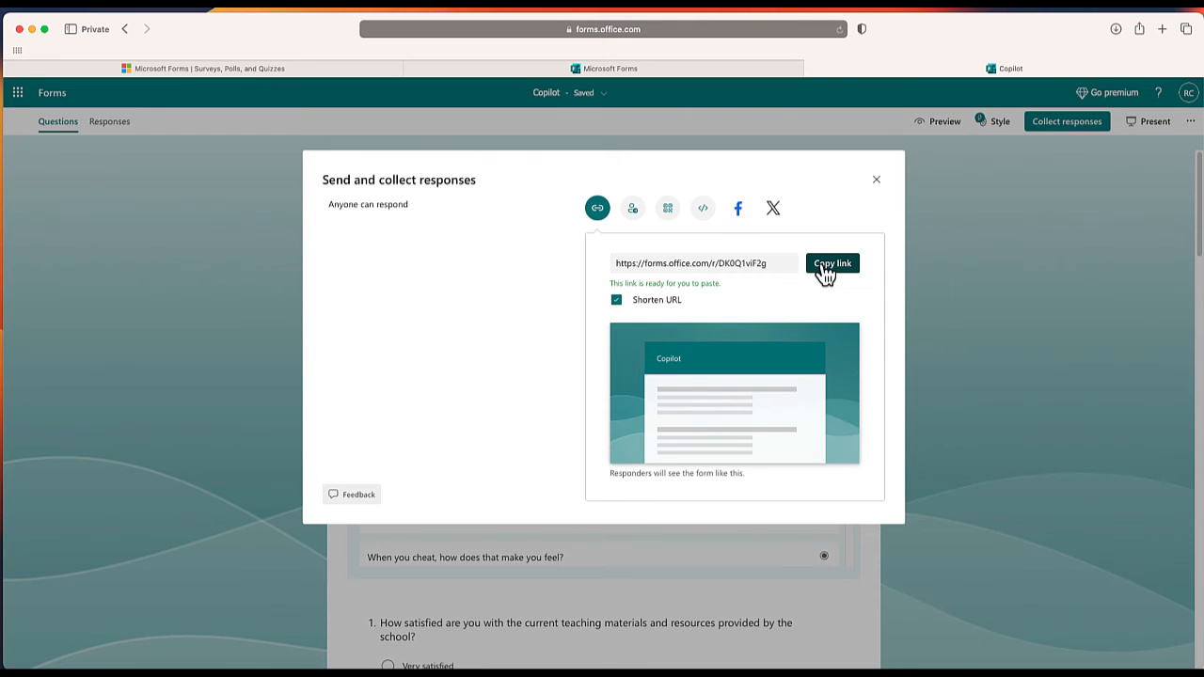
click(110, 121)
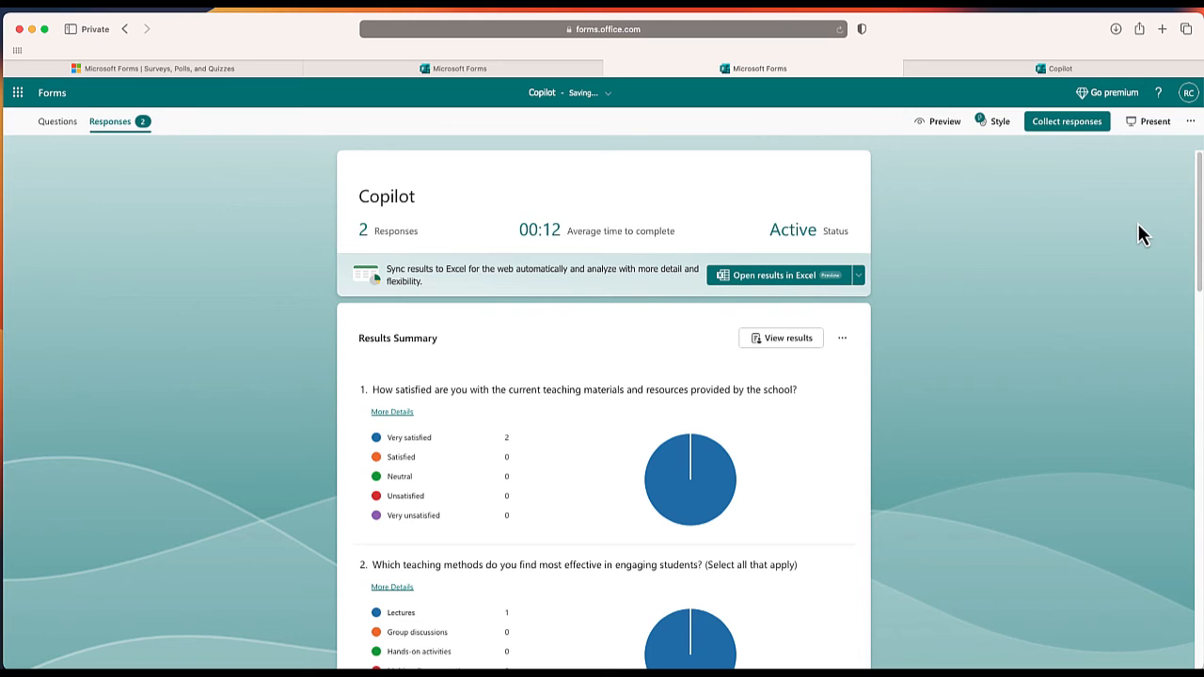
mouse_move(185, 127)
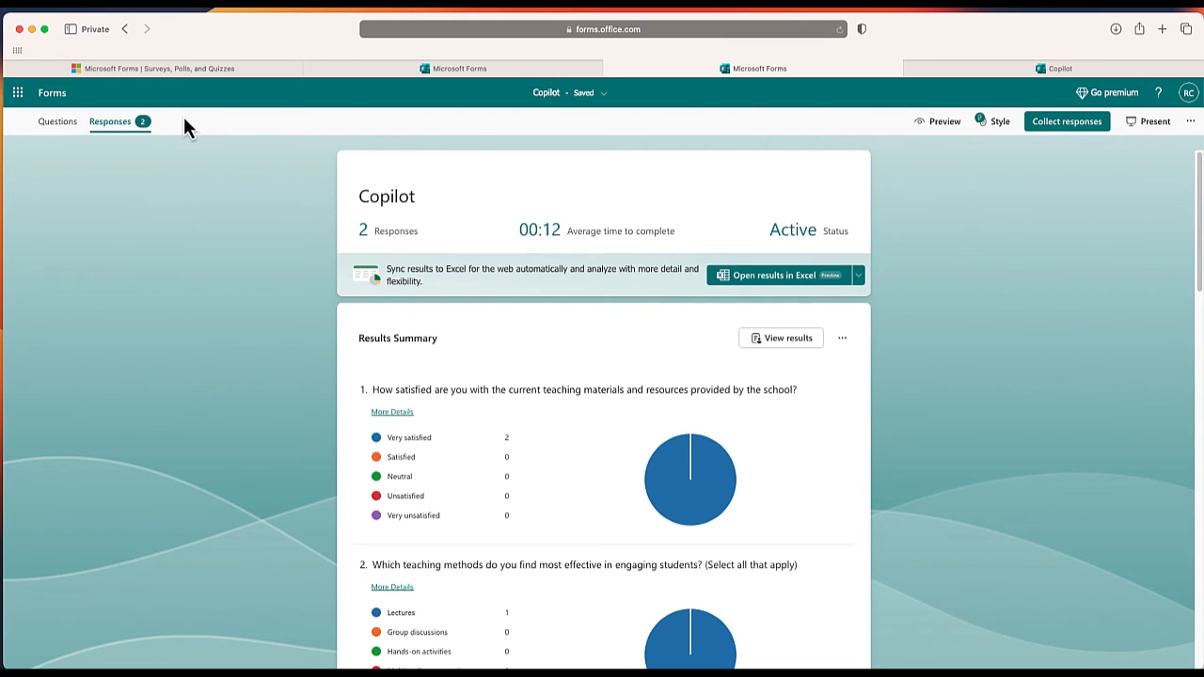
mouse_move(943, 350)
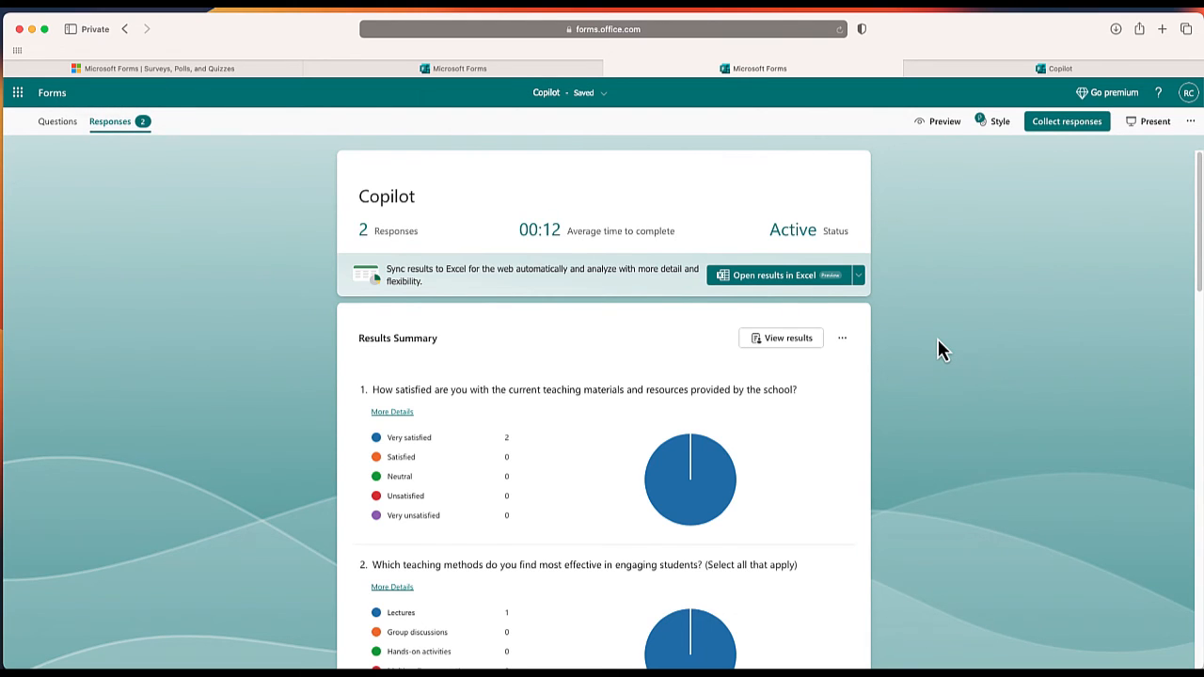
scroll(down, 3)
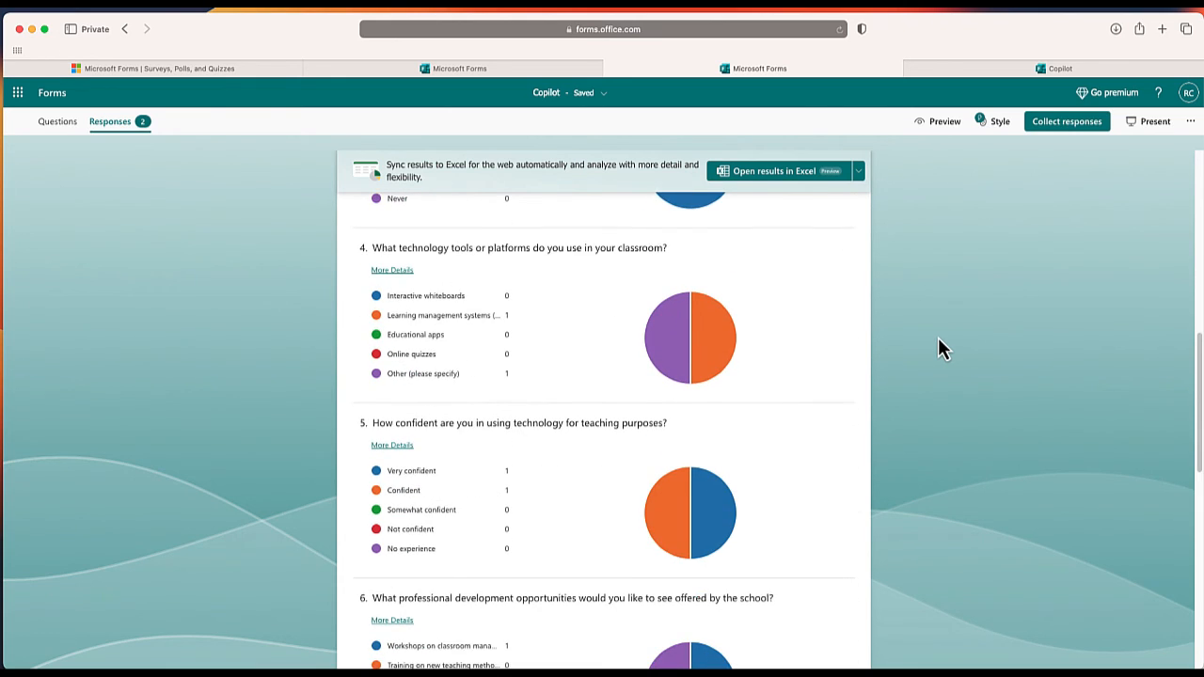
scroll(down, 3)
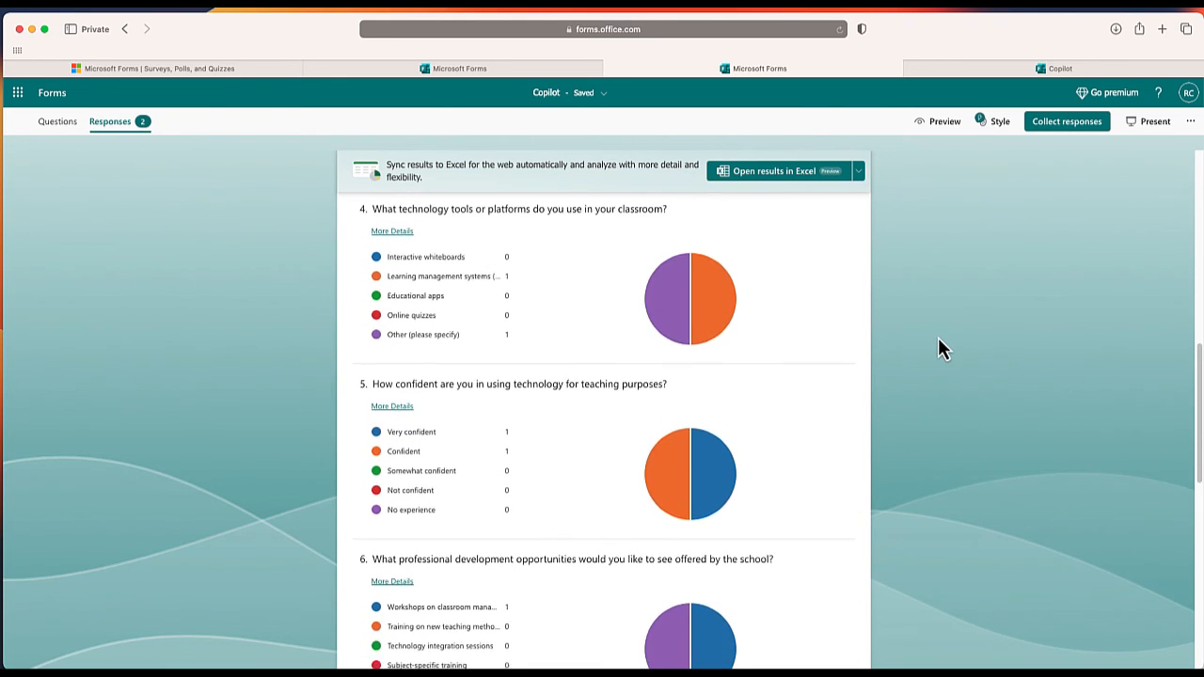
scroll(down, 3)
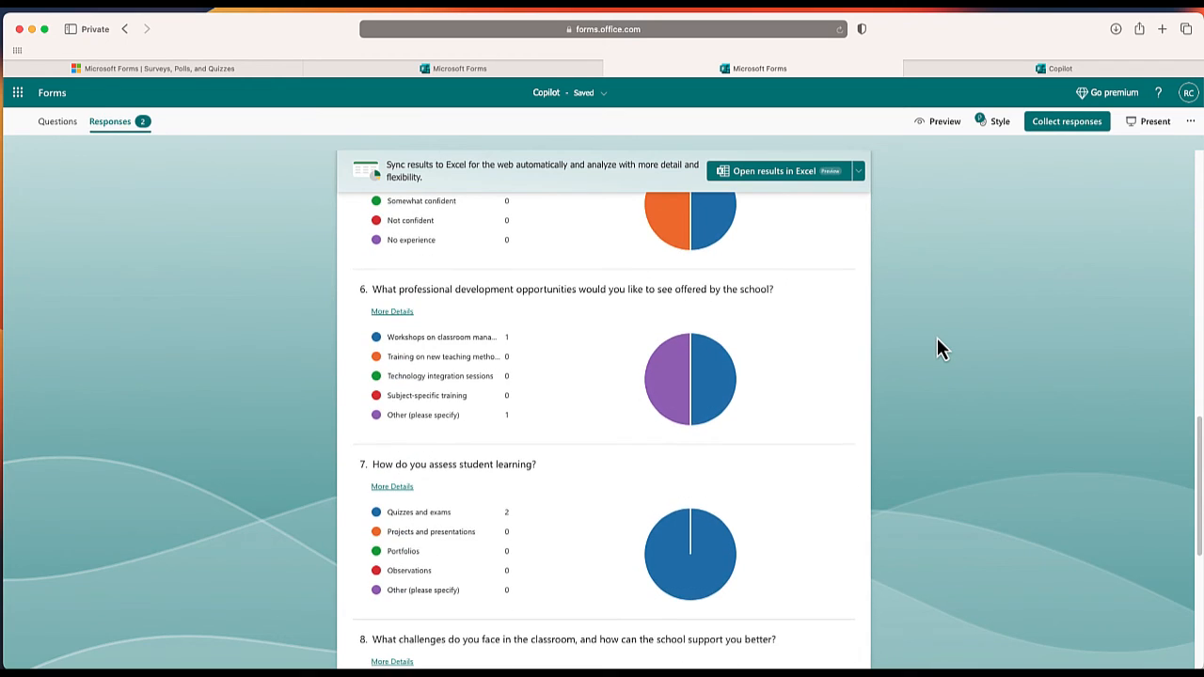
scroll(up, 3)
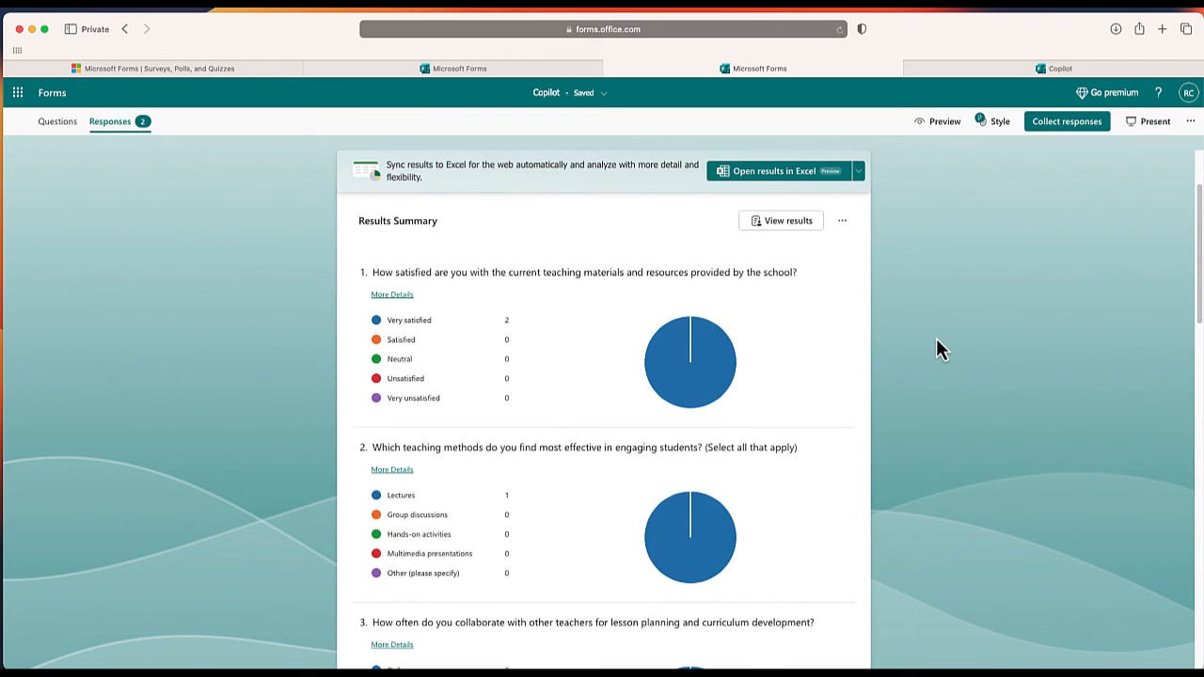